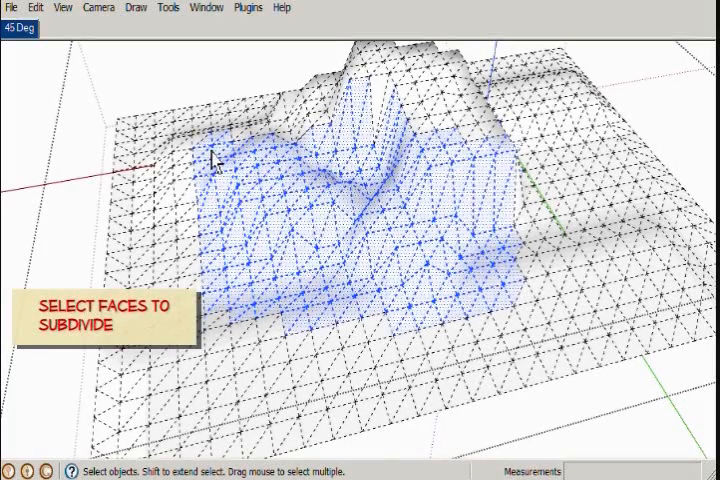
# Open the Plugins menu to reach Vali Architects > Instant Terrain for the selected faces.
pyautogui.click(247, 7)
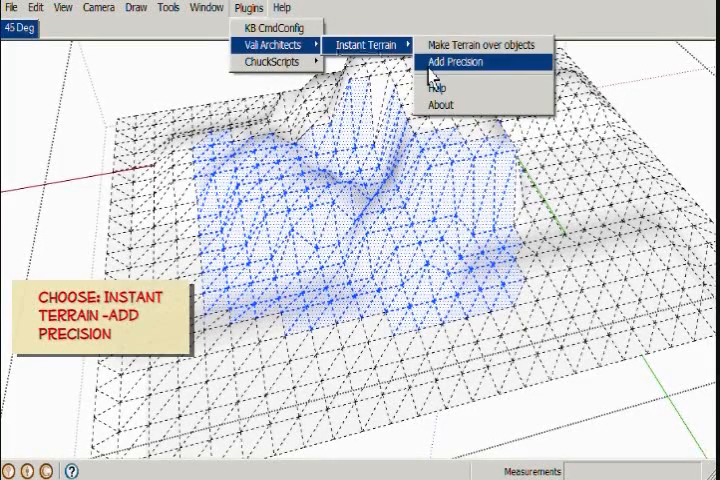
# Run Add Precision on the selected faces with Grid Spacing Reduction at 1/2.
pyautogui.click(454, 61)
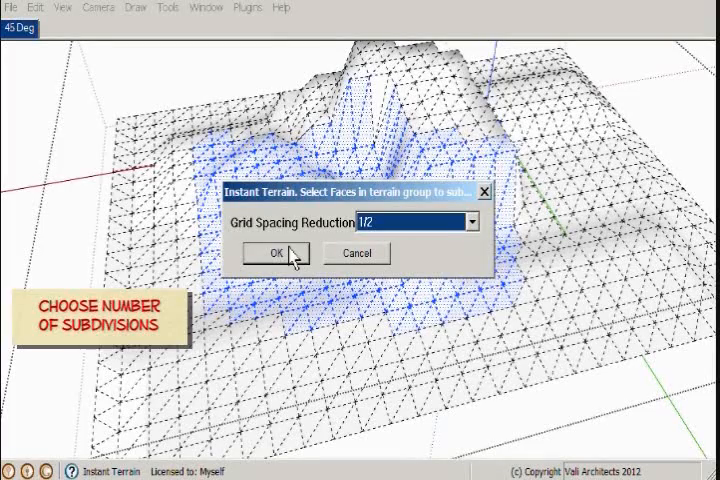
pyautogui.click(276, 252)
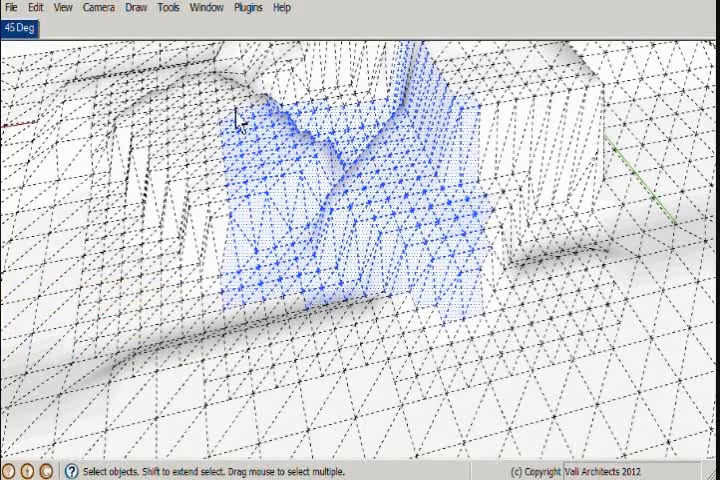
# Reopen Add Precision on the denser patch and list the 1/2, 1/4, 1/8 reduction options.
pyautogui.click(247, 7)
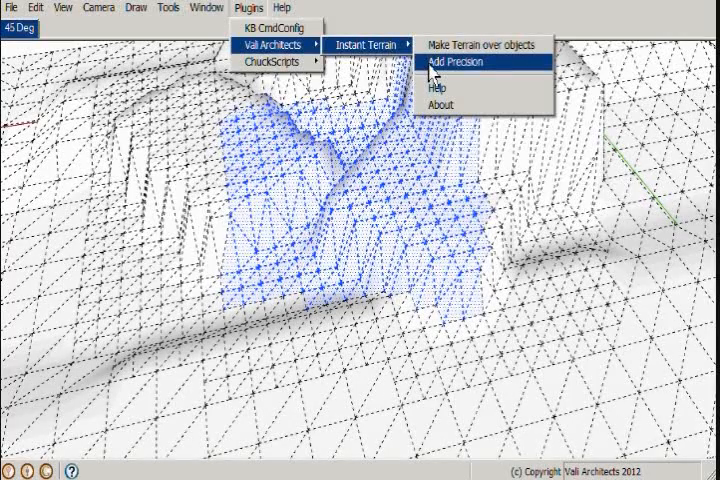
pyautogui.click(455, 61)
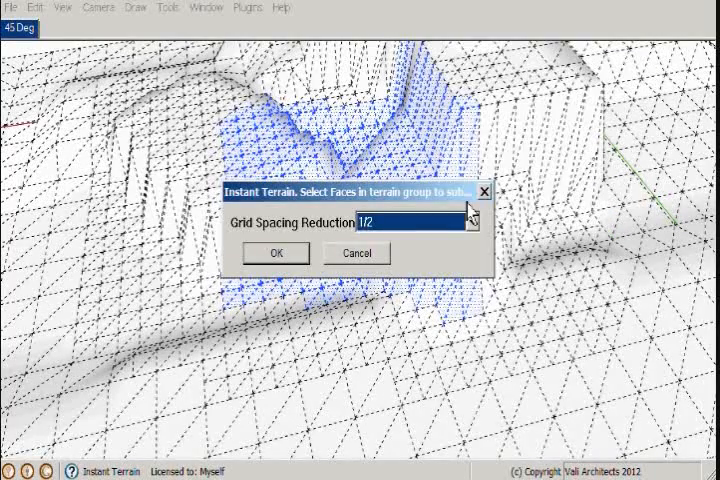
pyautogui.click(465, 221)
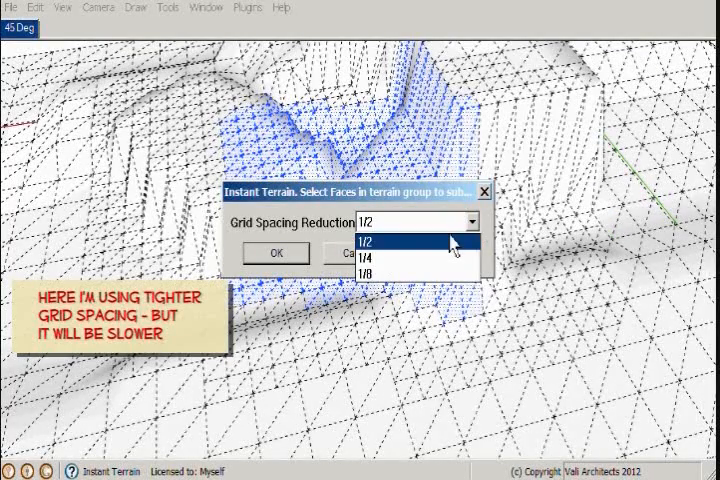
pyautogui.moveTo(400, 258)
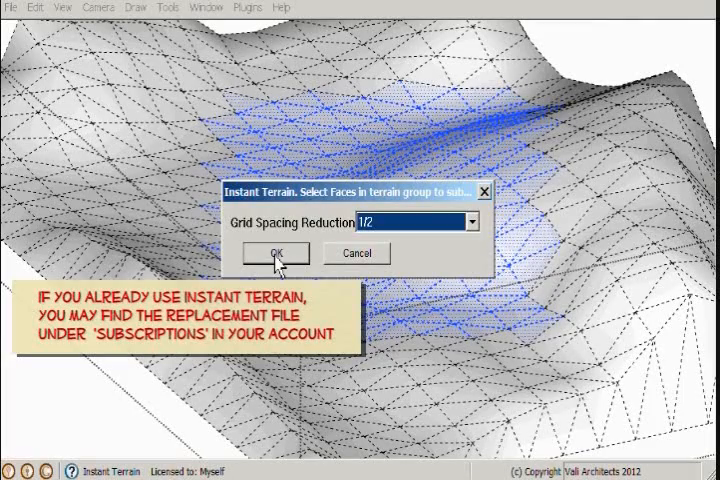
# Confirm Add Precision at 1/2 grid spacing for the newly selected terrain region.
pyautogui.click(275, 253)
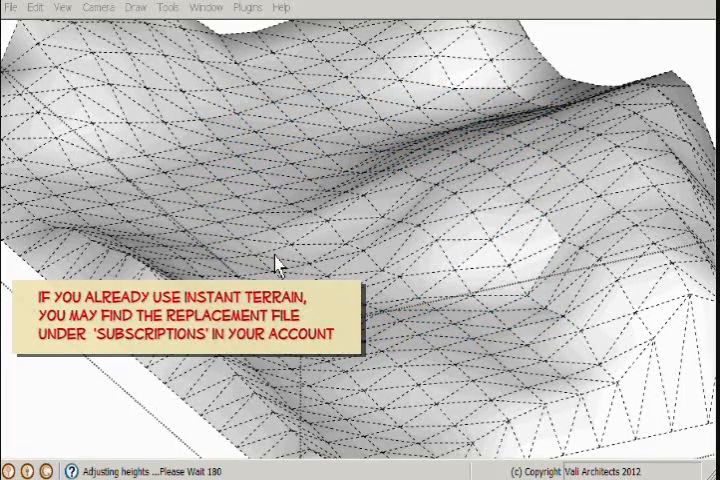